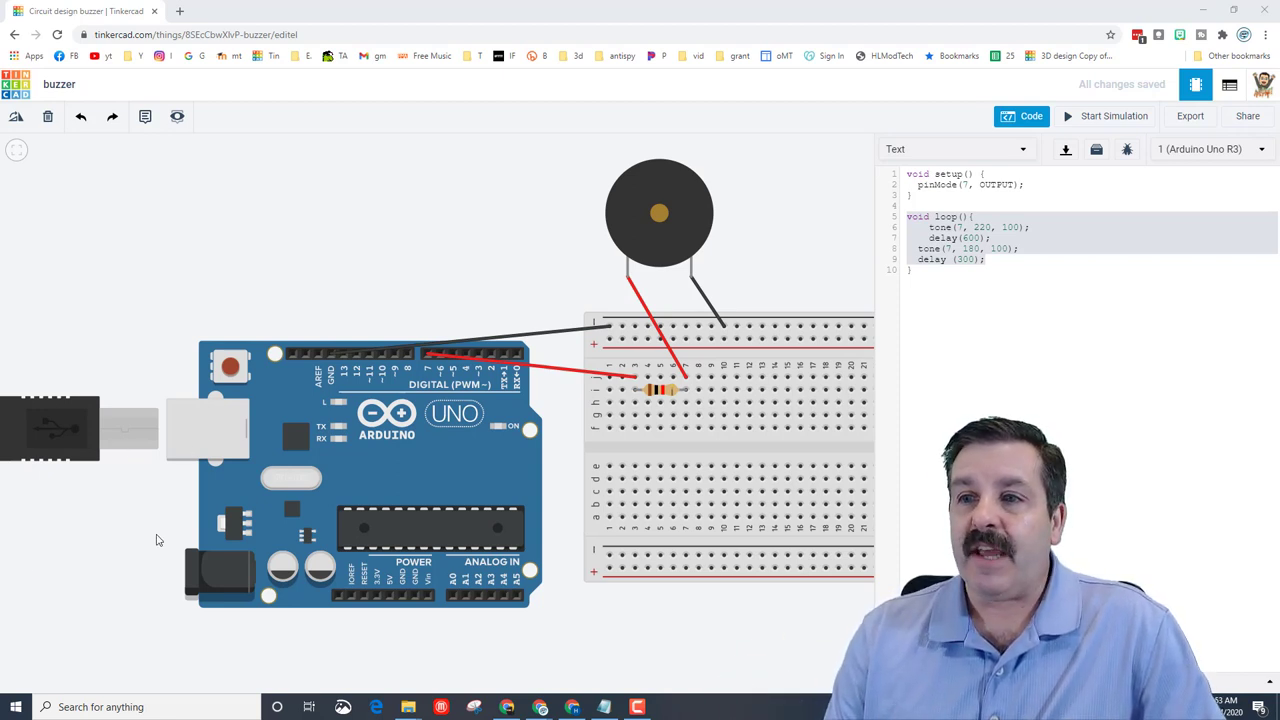
- Run and stop the simulation to hear the buzzer, then hide the code panel
{"action": "left_click", "coordinate": [1112, 116]}
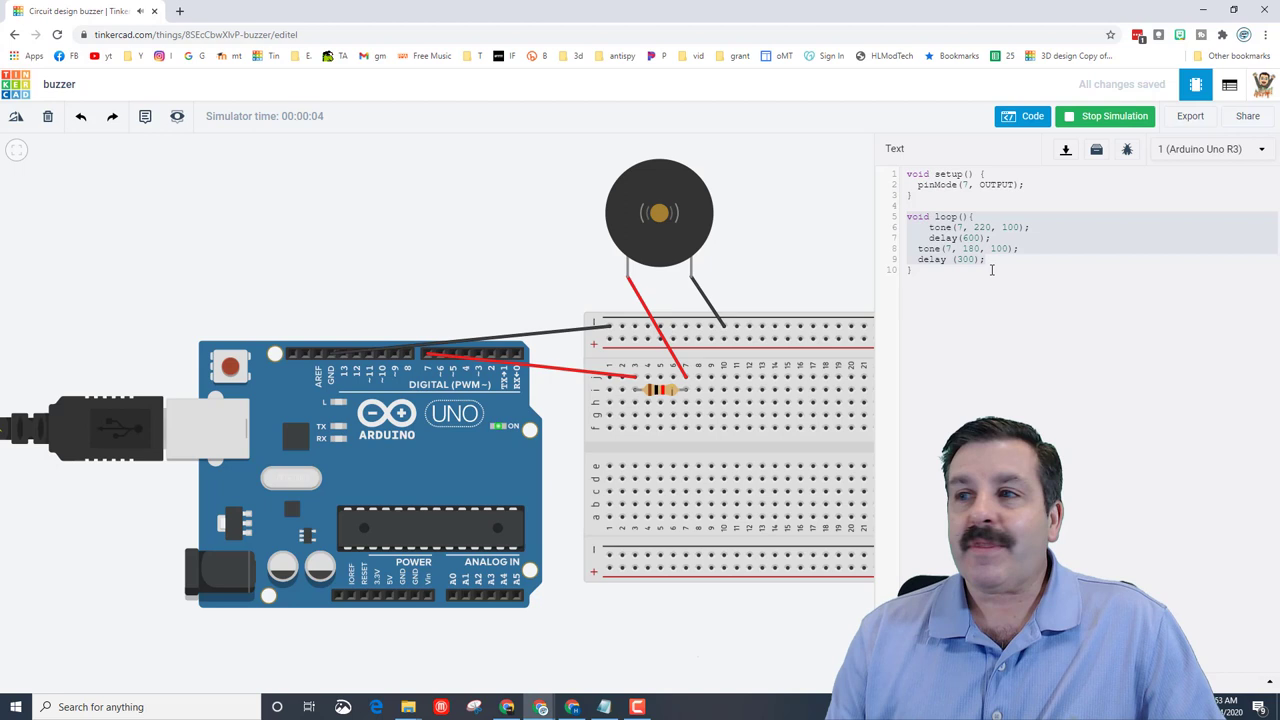
{"action": "left_click", "coordinate": [1112, 116]}
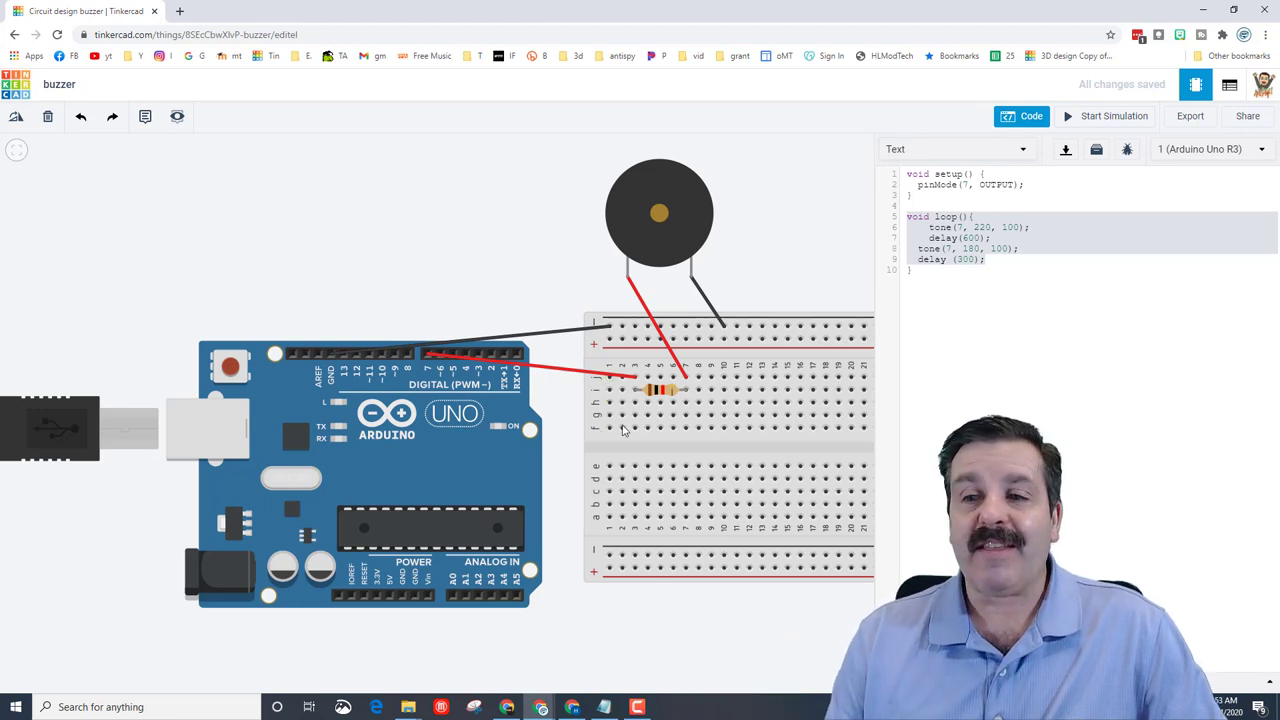
{"action": "mouse_move", "coordinate": [628, 422]}
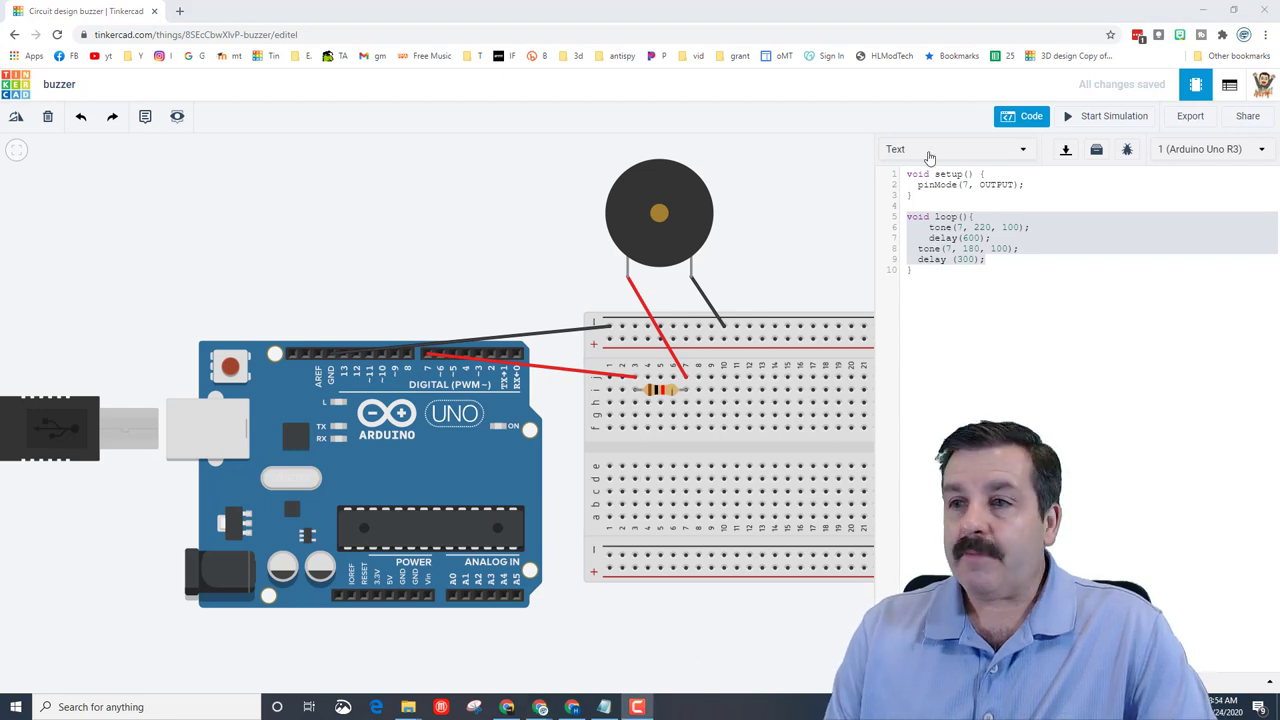
{"action": "left_click", "coordinate": [1020, 116]}
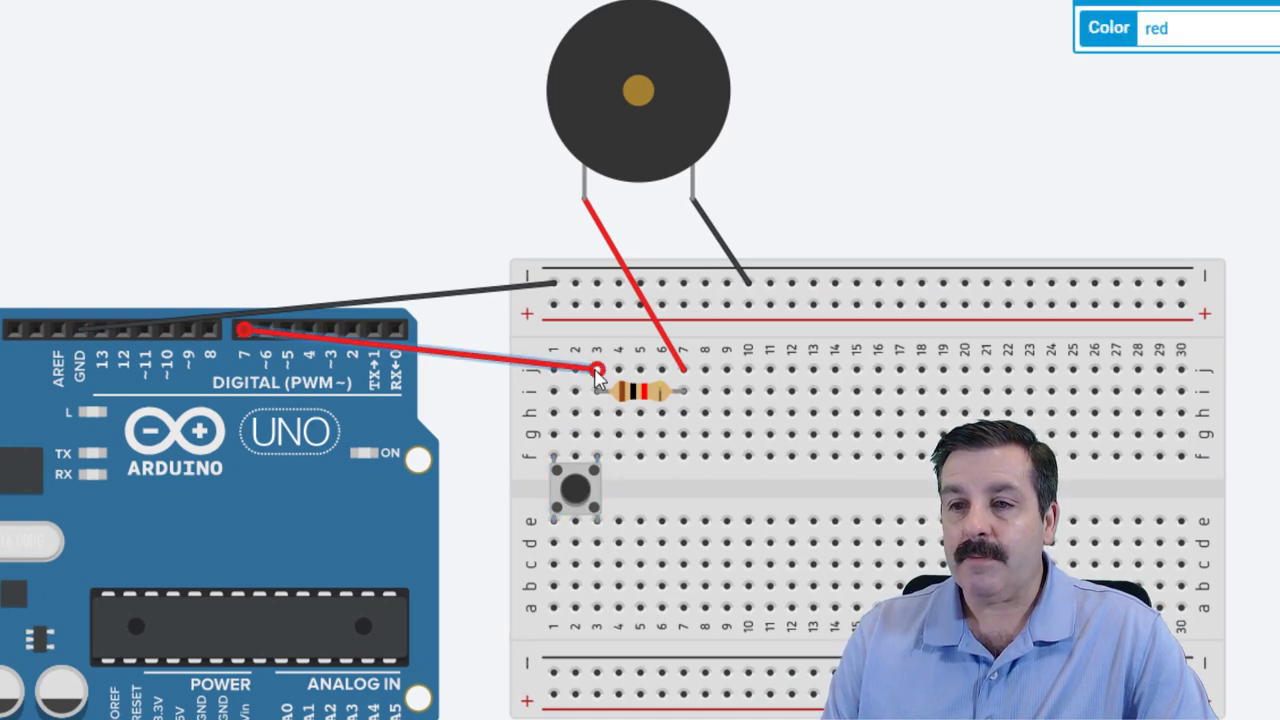
- Reroute the Arduino pin wire from the resistor row to the pushbutton's row
{"action": "left_click_drag", "start_coordinate": [596, 368], "coordinate": [544, 404]}
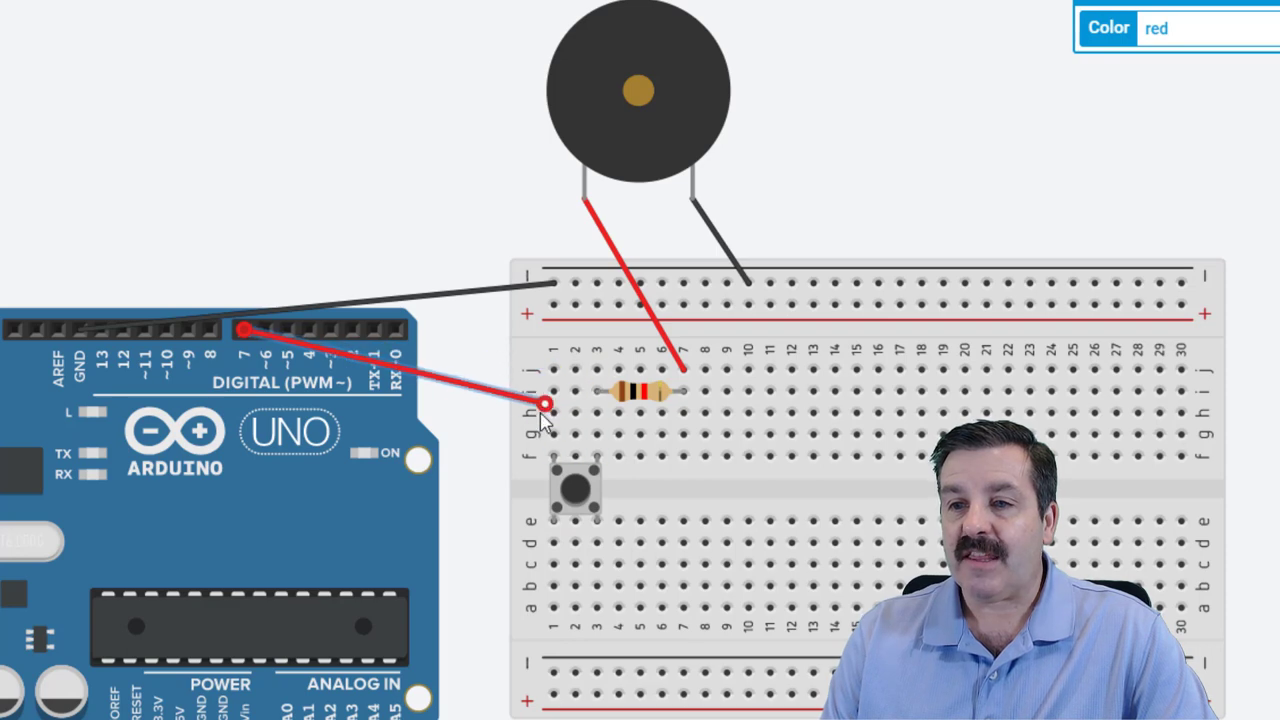
{"action": "left_click_drag", "start_coordinate": [544, 404], "coordinate": [556, 448]}
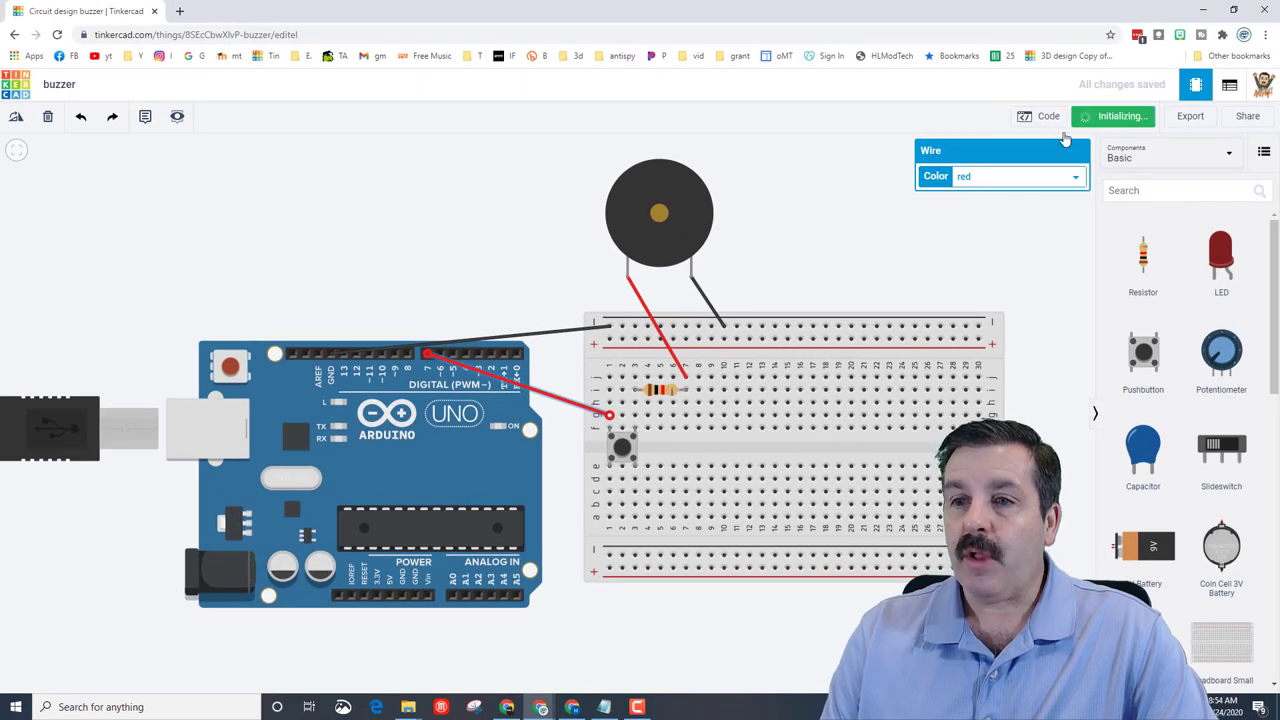
- Run the simulation to test the pushbutton, then stop it
{"action": "left_click", "coordinate": [1112, 116]}
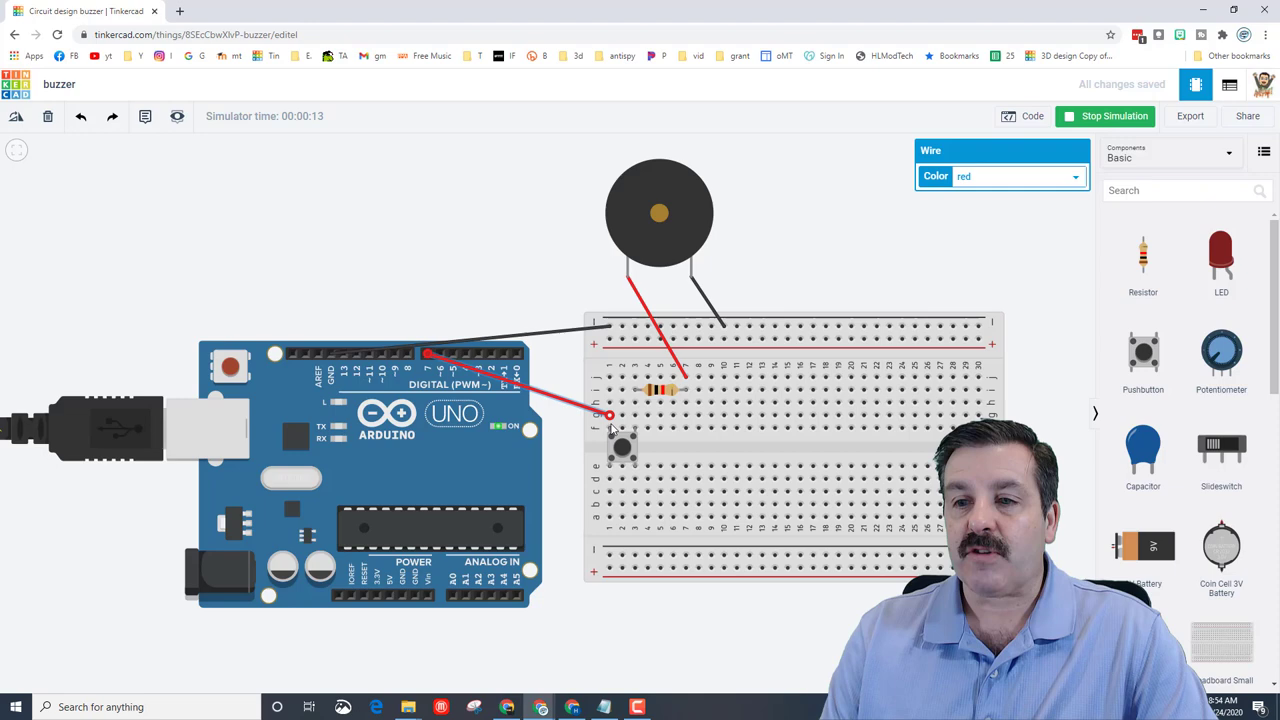
{"action": "mouse_move", "coordinate": [618, 432]}
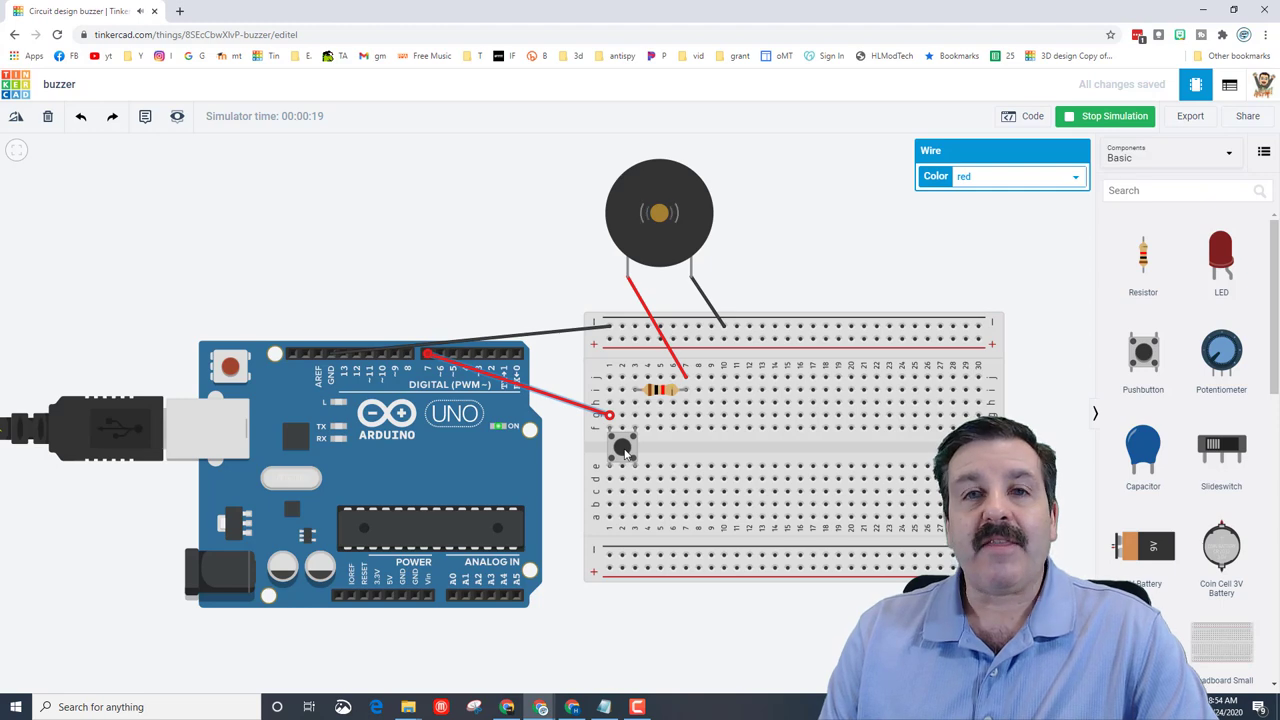
{"action": "mouse_move", "coordinate": [680, 448]}
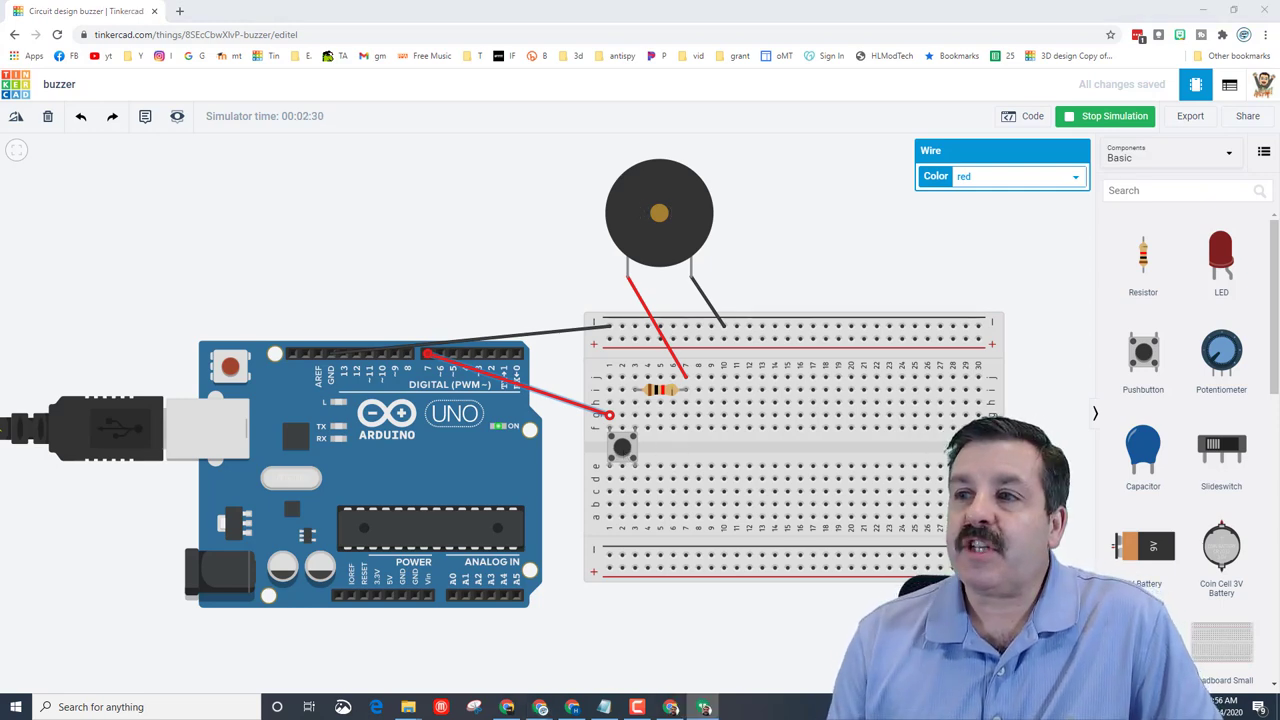
{"action": "left_click", "coordinate": [1032, 116]}
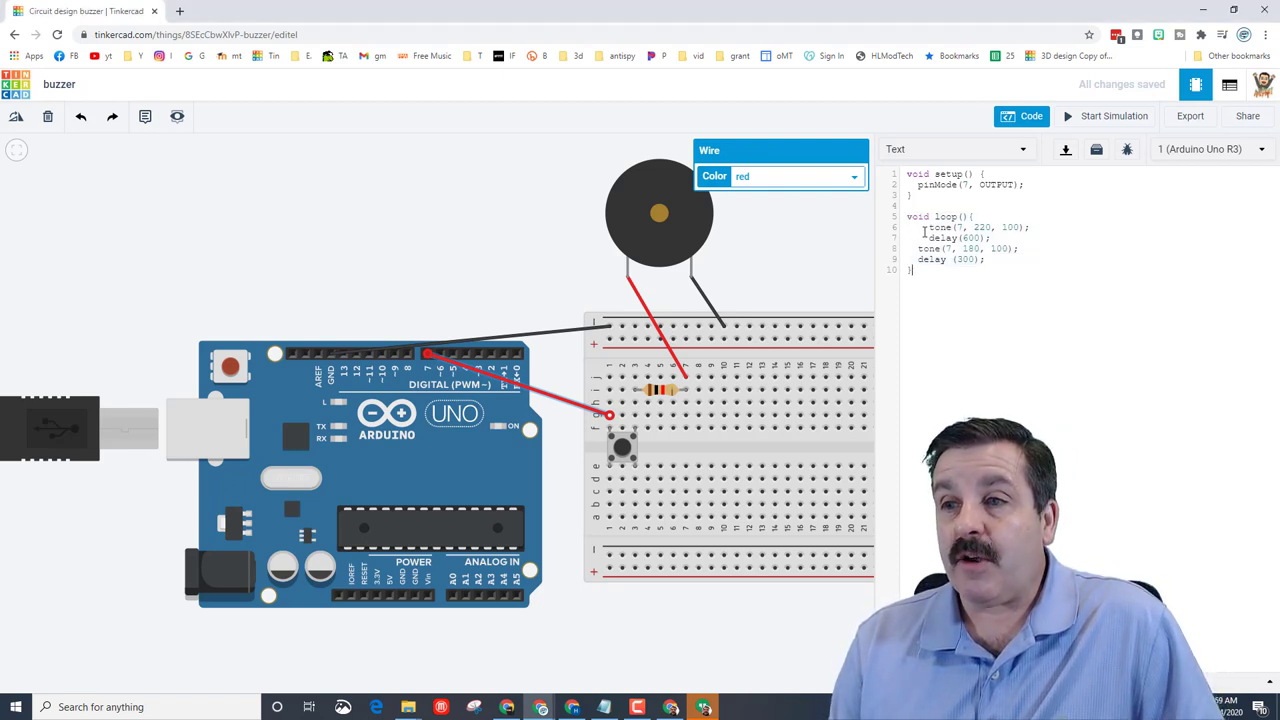
- Select the tone and delay lines inside loop() for editing
{"action": "left_click_drag", "start_coordinate": [922, 228], "coordinate": [1012, 260]}
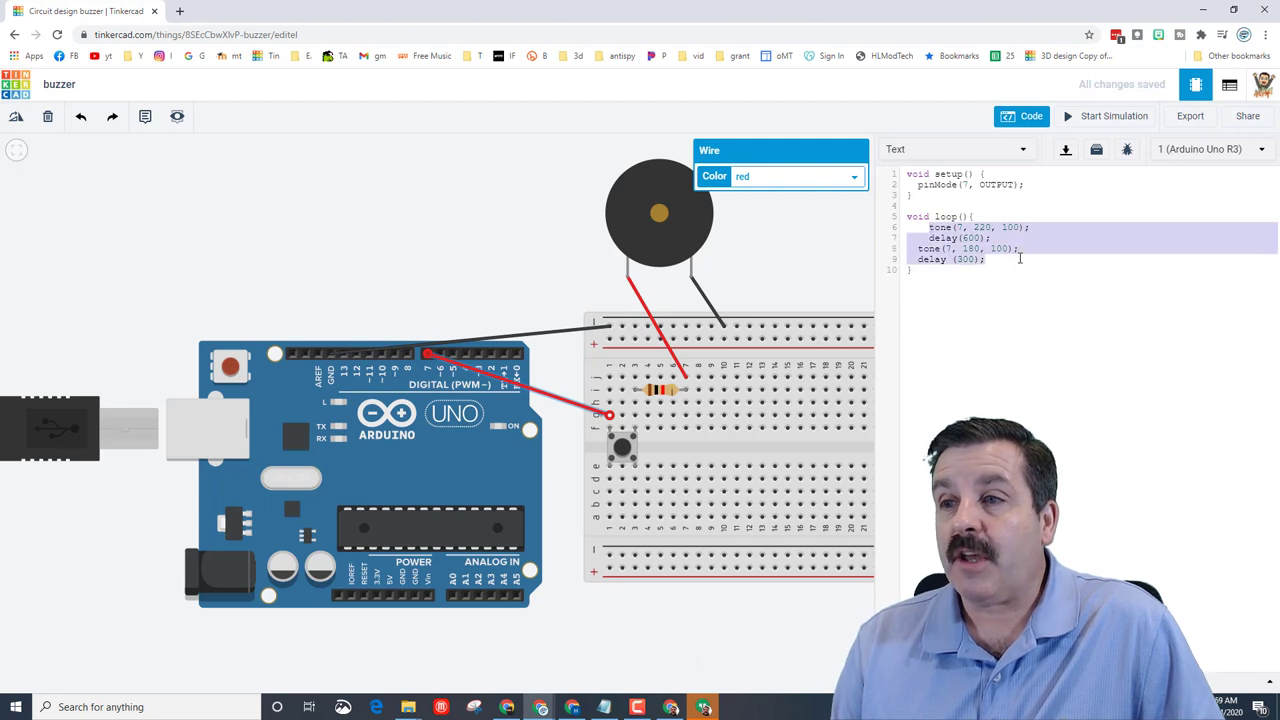